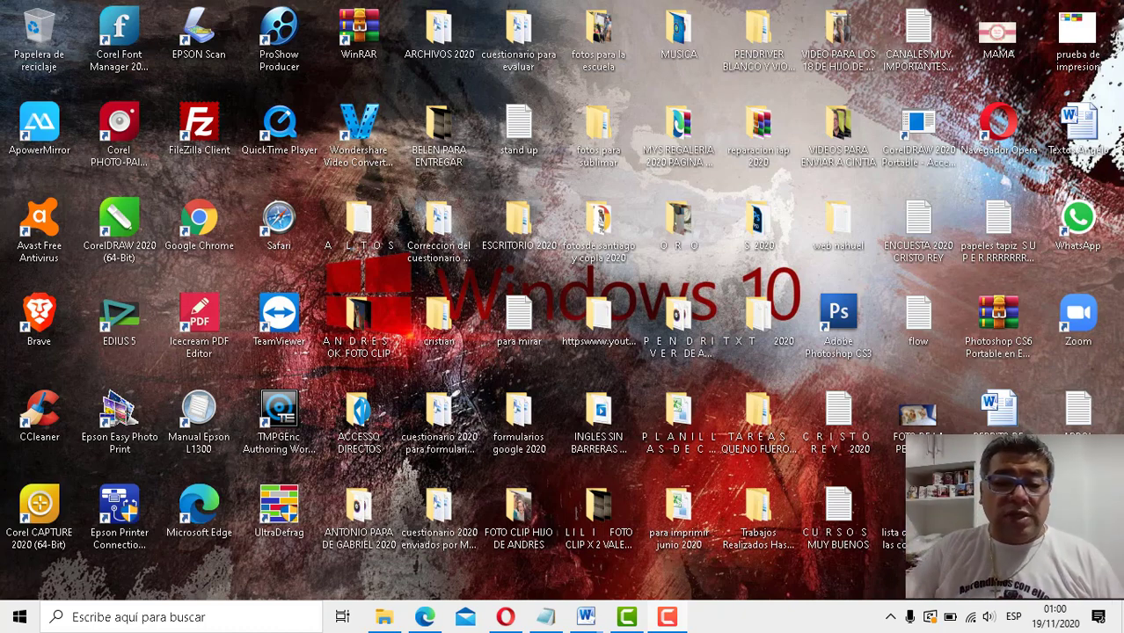
pyautogui.moveTo(586, 617)
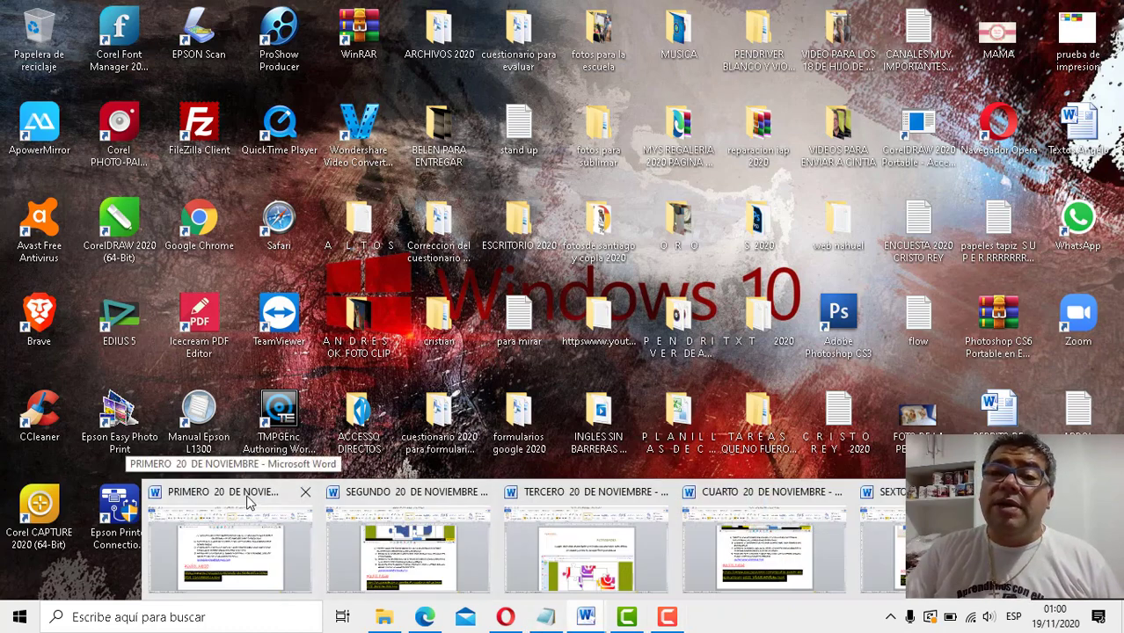
# - Open the PRIMERO 20 DE NOVIEMBRE Word document from the taskbar thumbnail
pyautogui.click(229, 546)
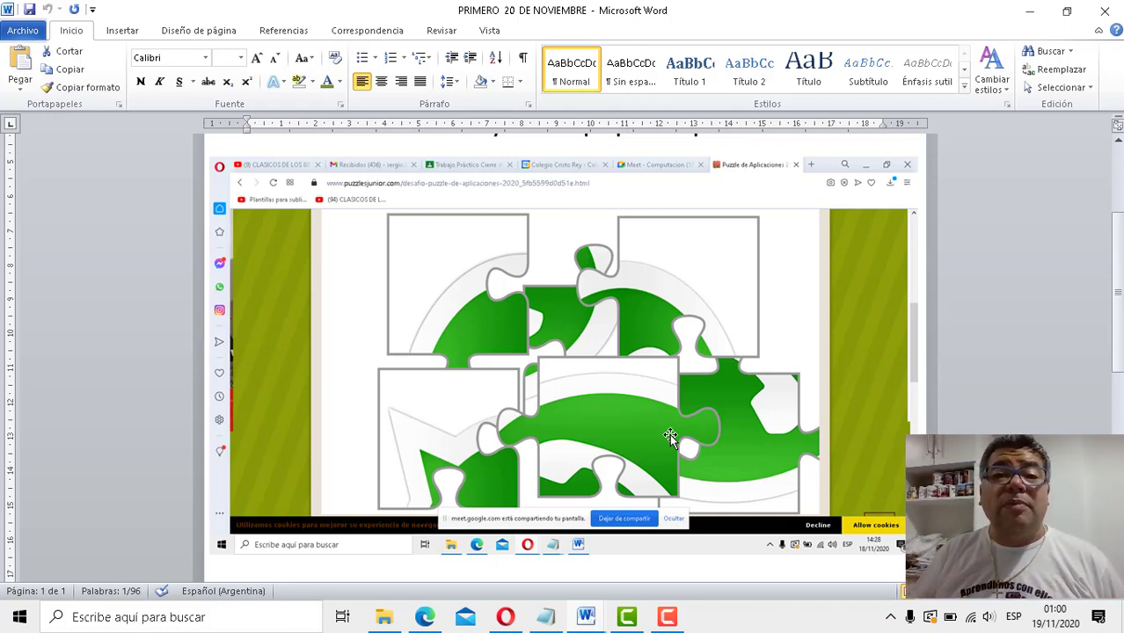
pyautogui.scroll(-3)
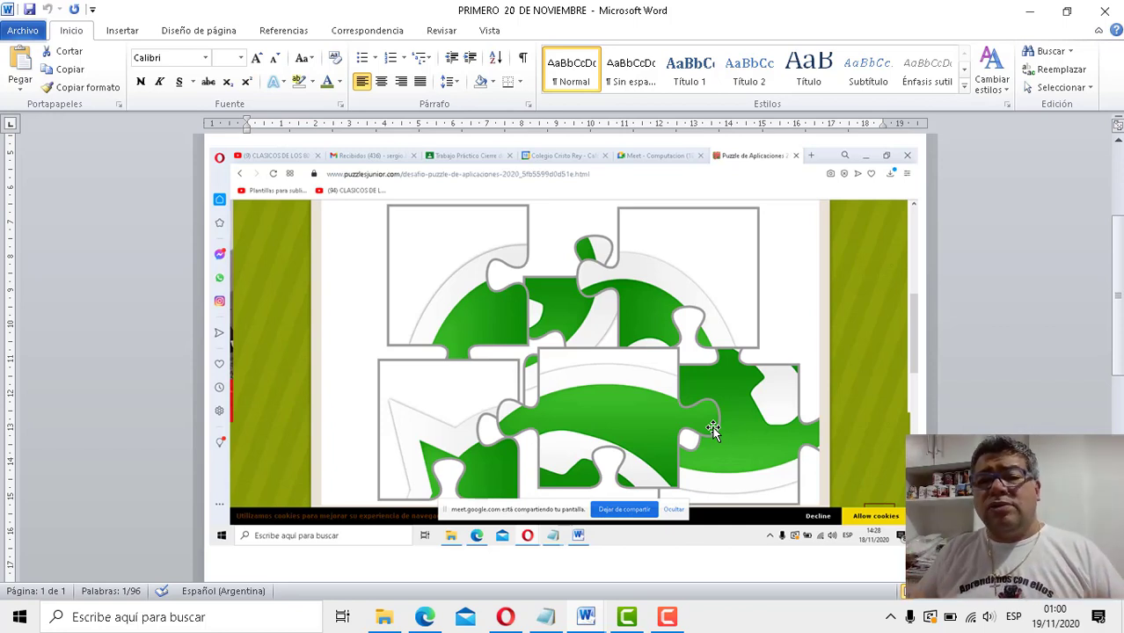
pyautogui.scroll(-3)
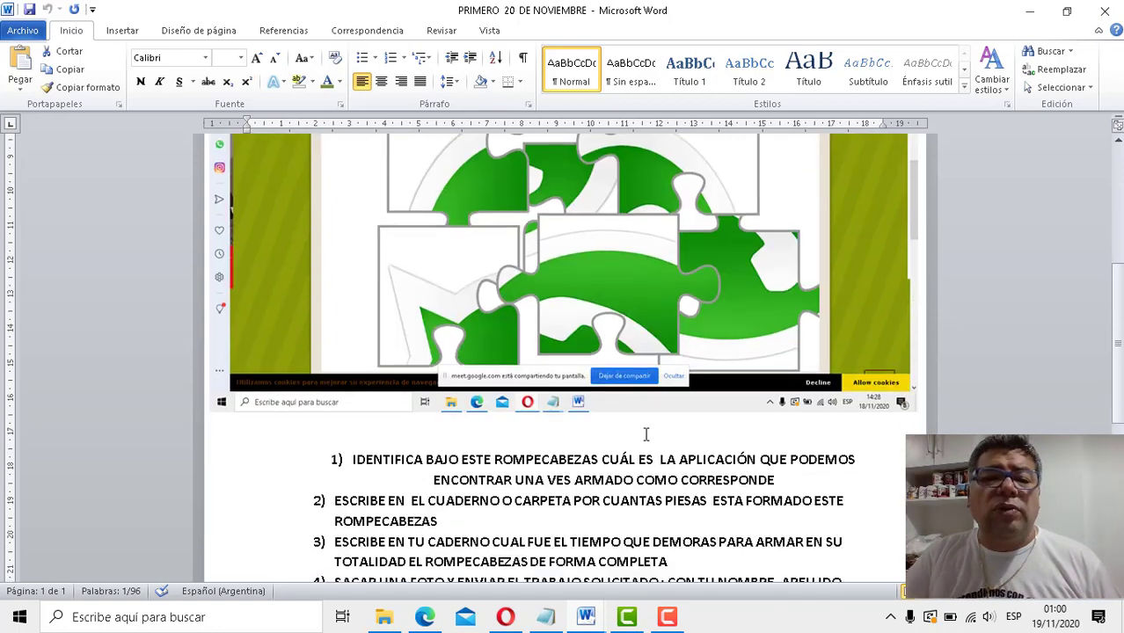
pyautogui.scroll(-3)
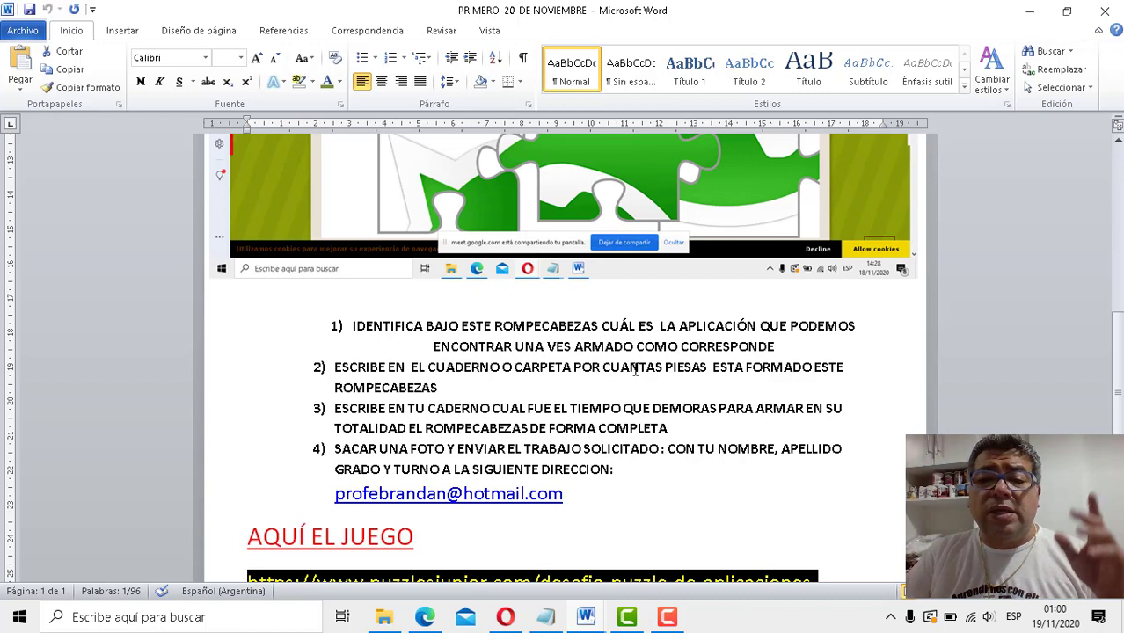
pyautogui.moveTo(792, 342)
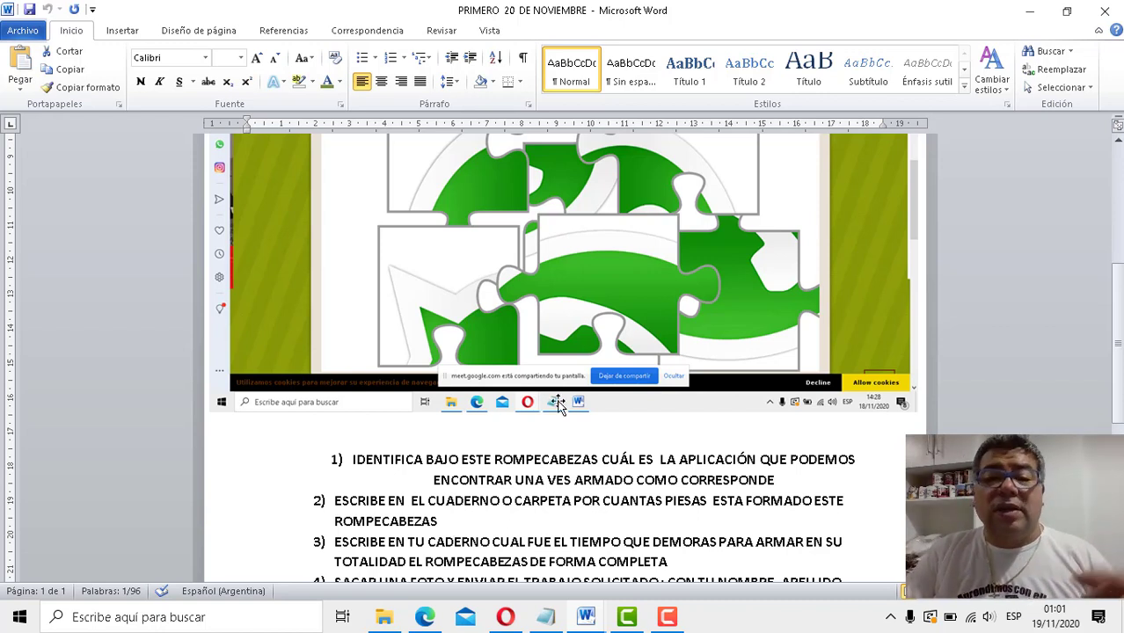
pyautogui.scroll(-3)
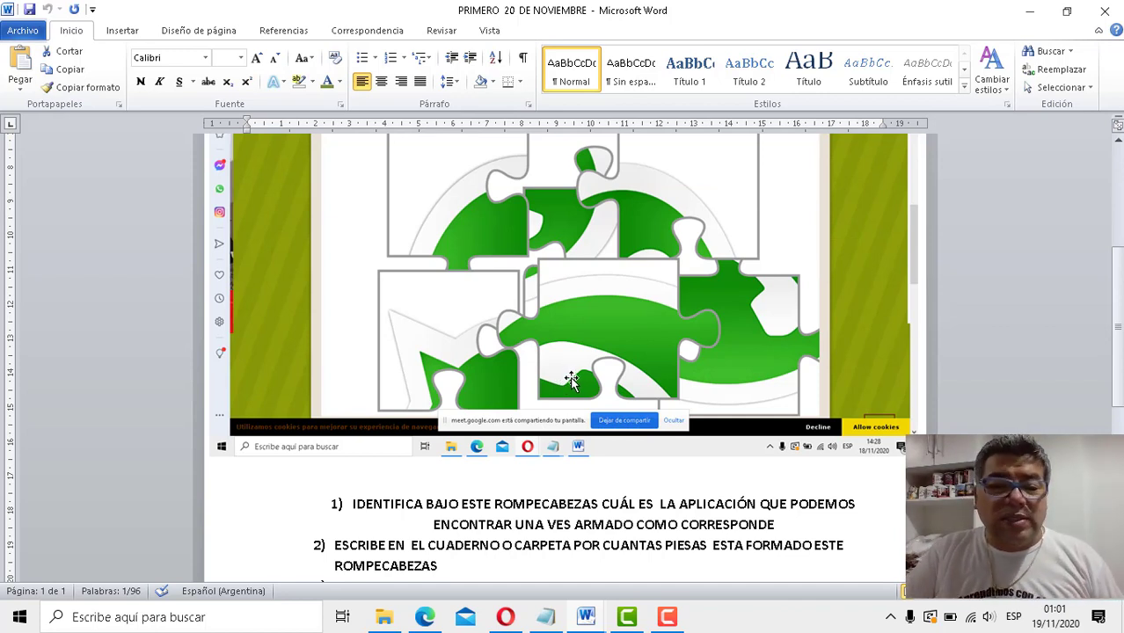
pyautogui.scroll(-3)
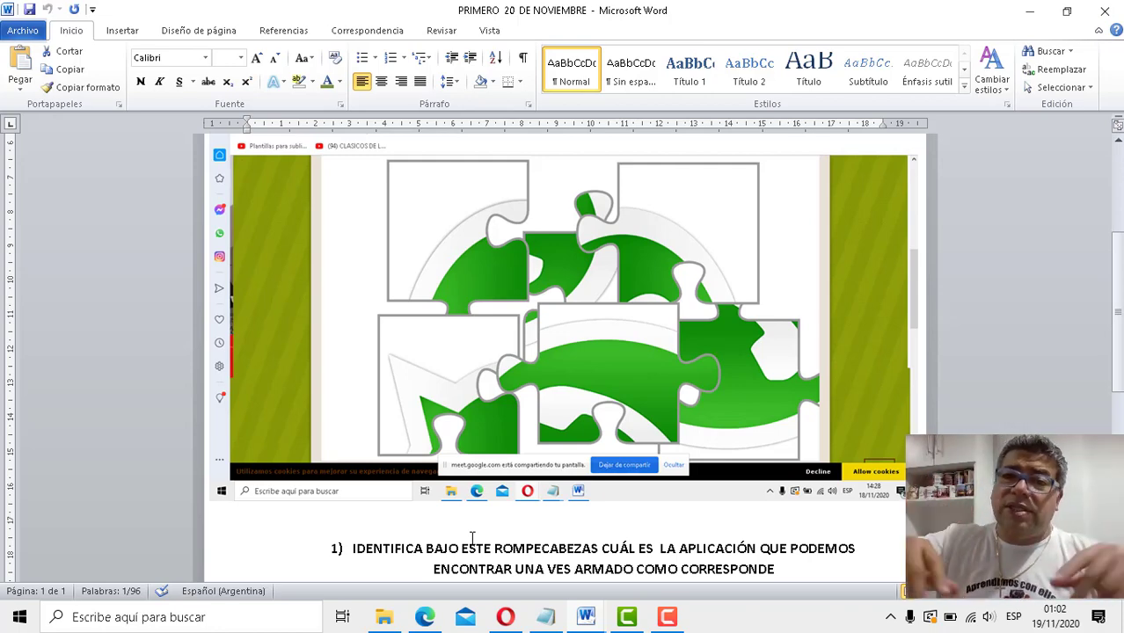
pyautogui.scroll(-3)
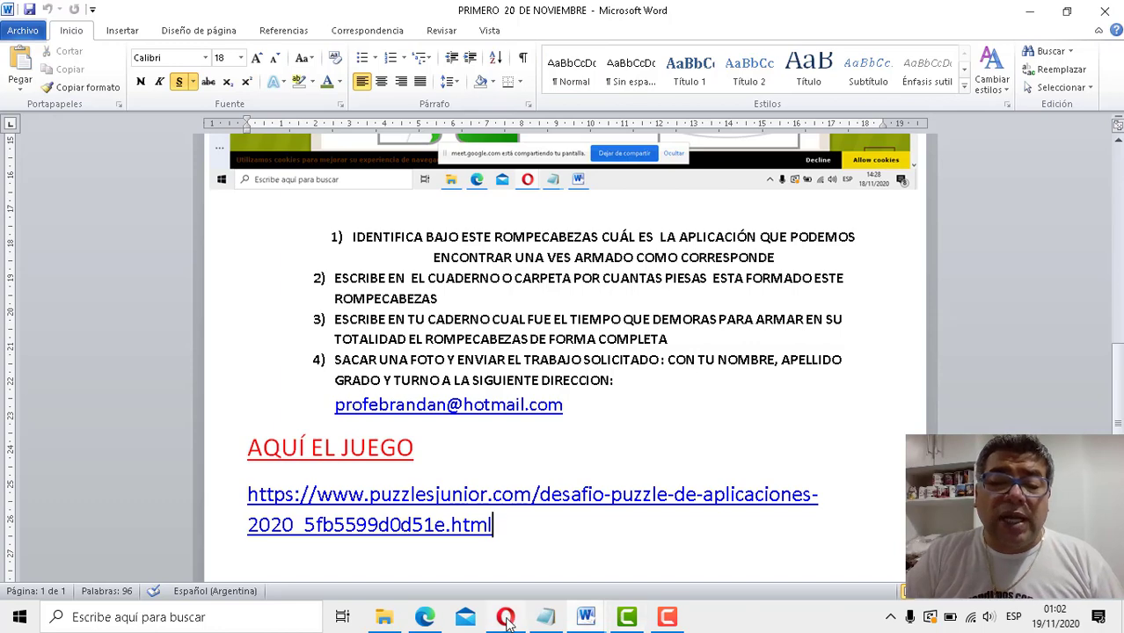
# - Switch to Opera to view the puzzlesjunior jigsaw puzzle game page
pyautogui.click(505, 616)
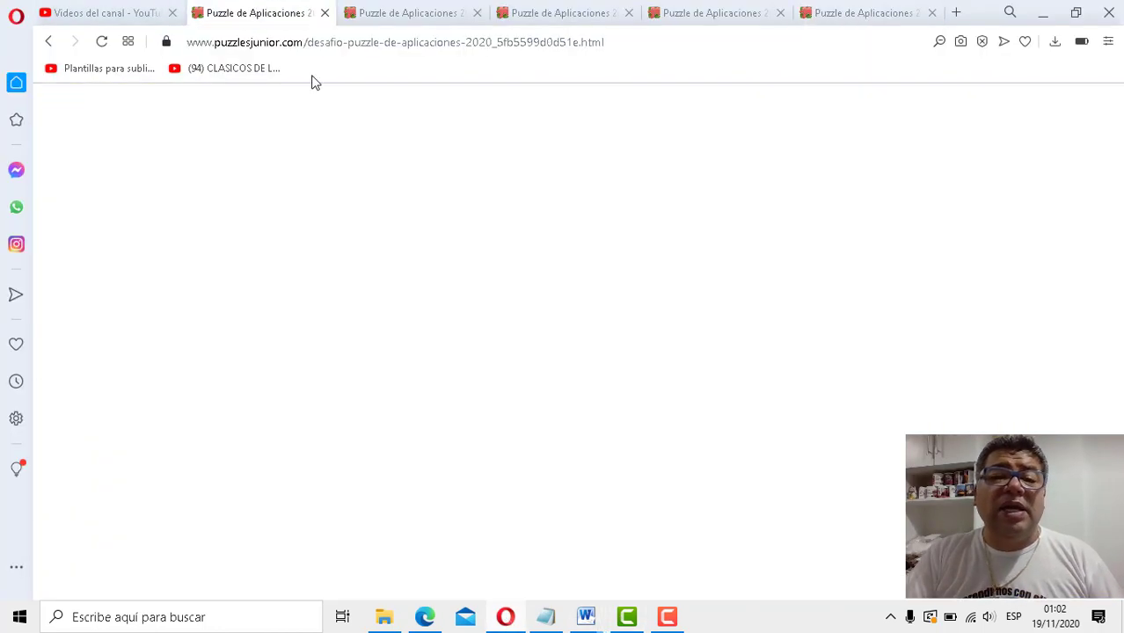